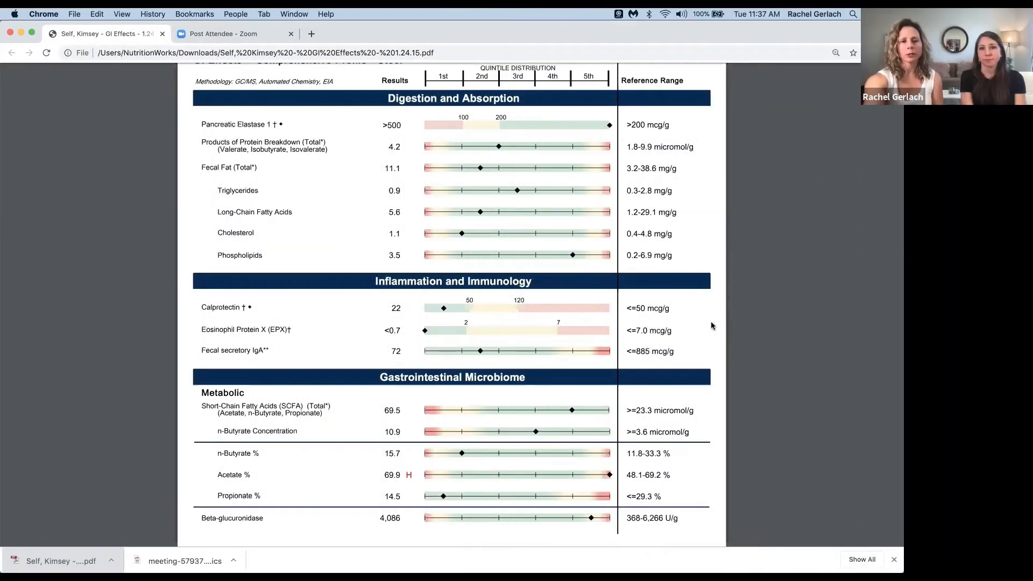
pyautogui.scroll(-3)
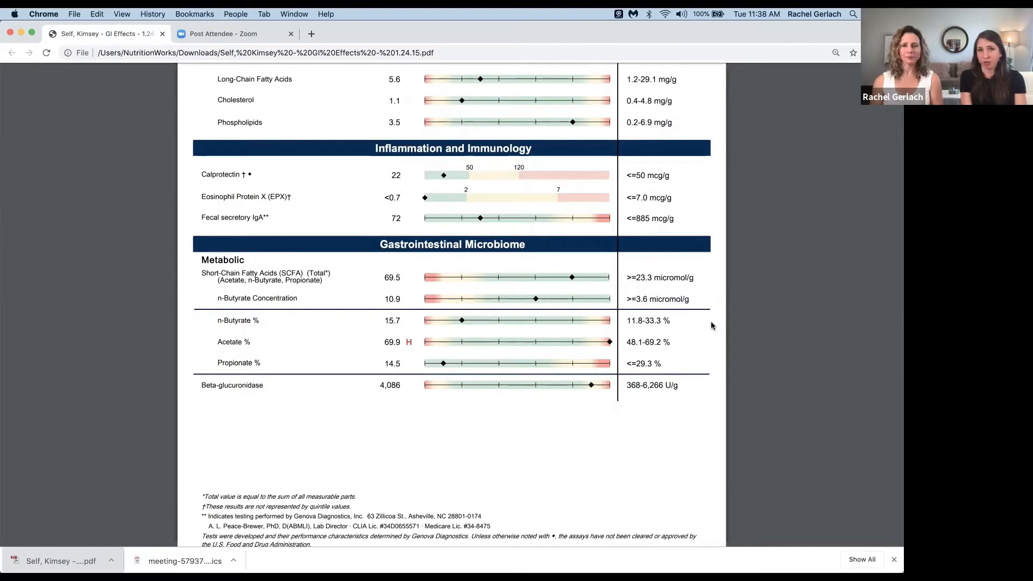
pyautogui.moveTo(496, 226)
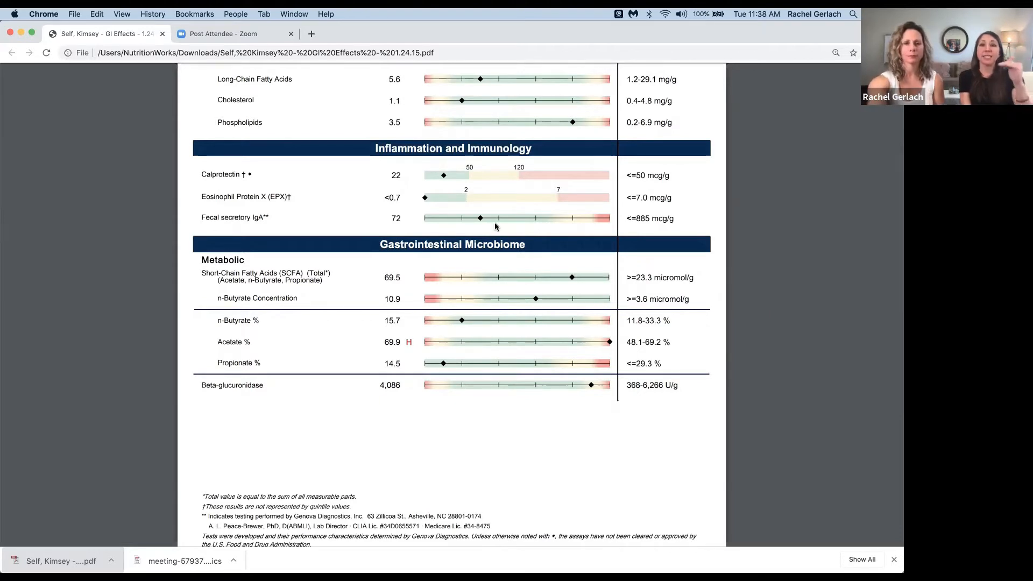
pyautogui.moveTo(245, 199)
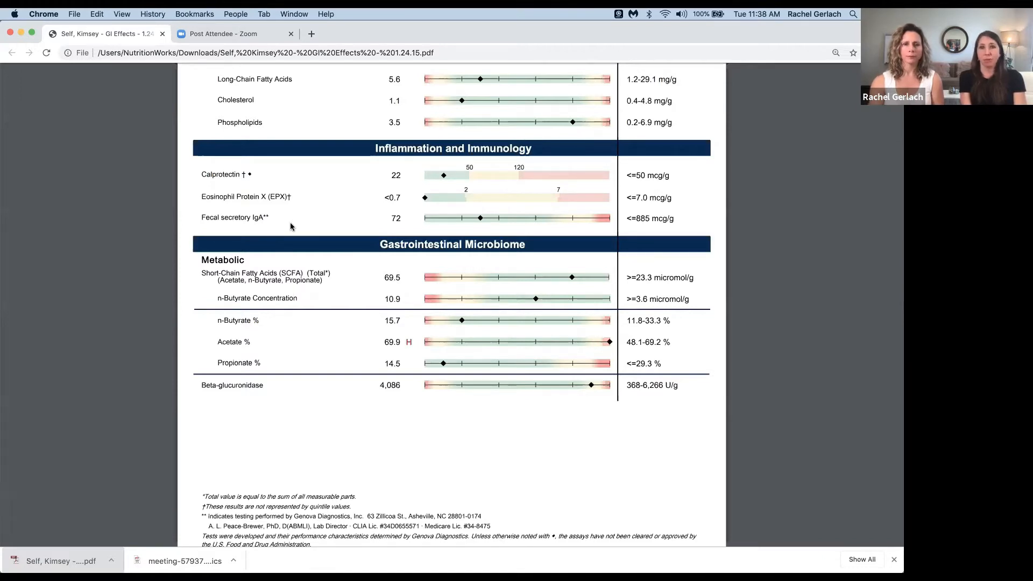
pyautogui.moveTo(264, 174)
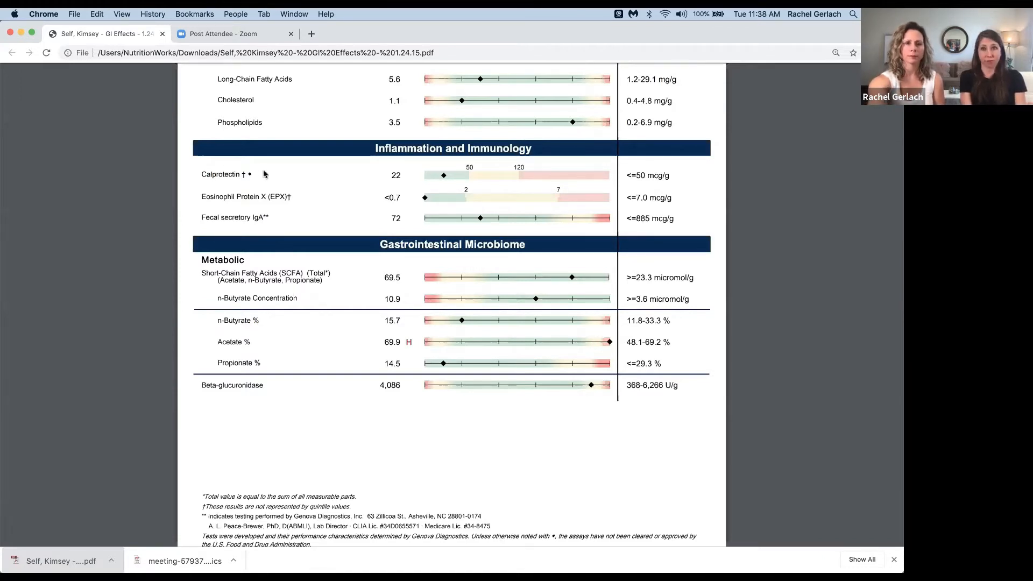
pyautogui.moveTo(440, 173)
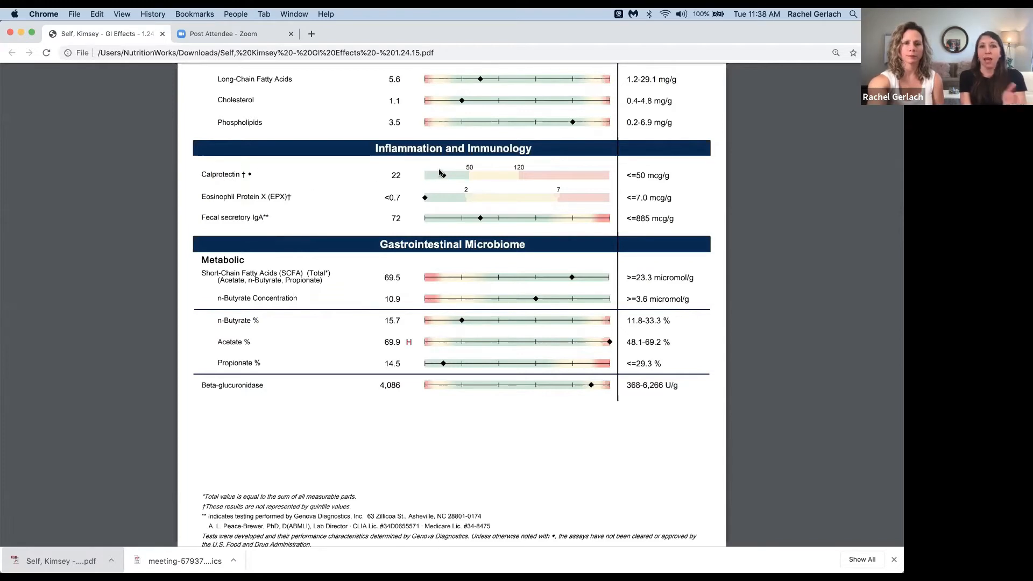
pyautogui.moveTo(495, 173)
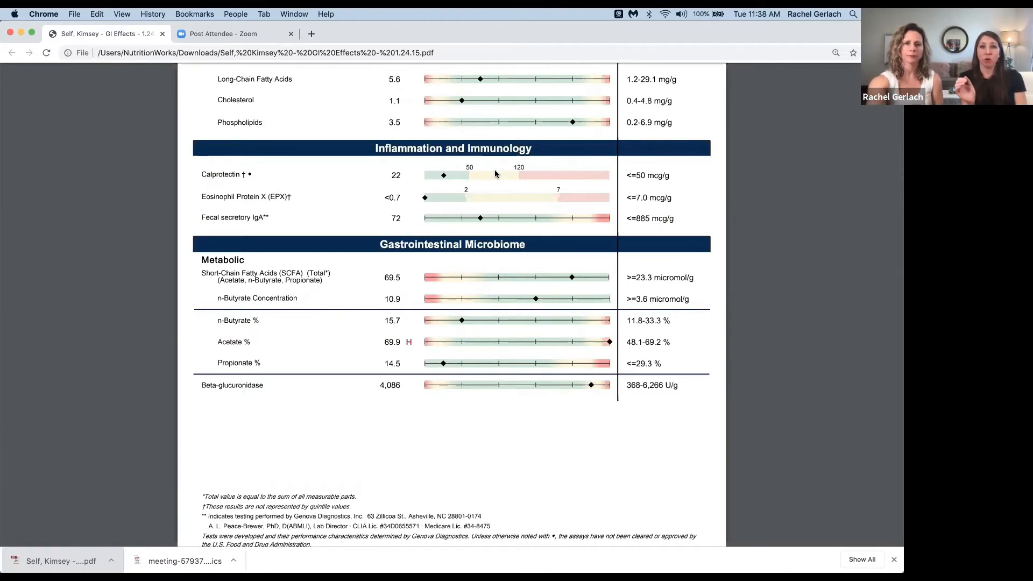
pyautogui.moveTo(509, 175)
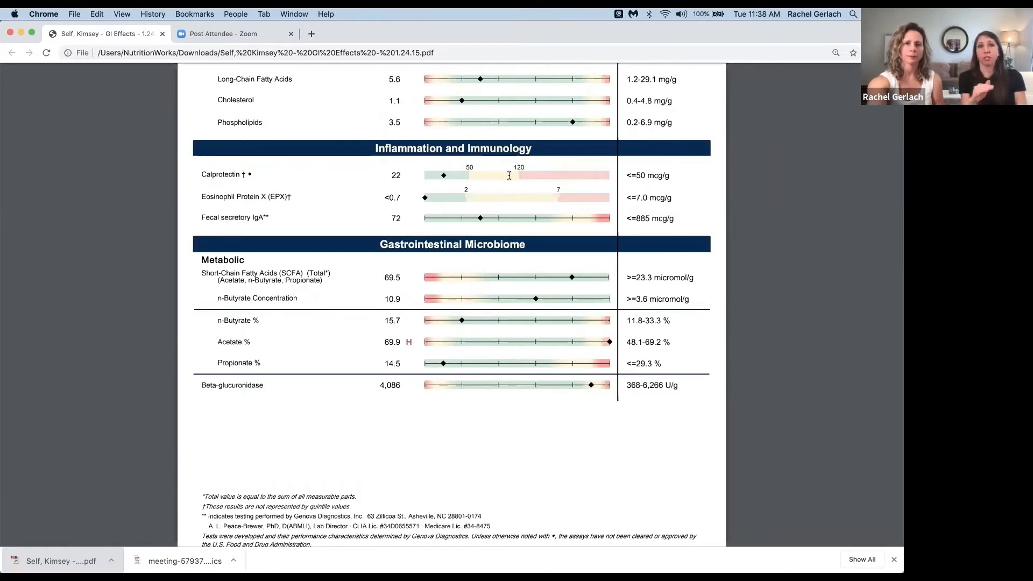
pyautogui.moveTo(563, 176)
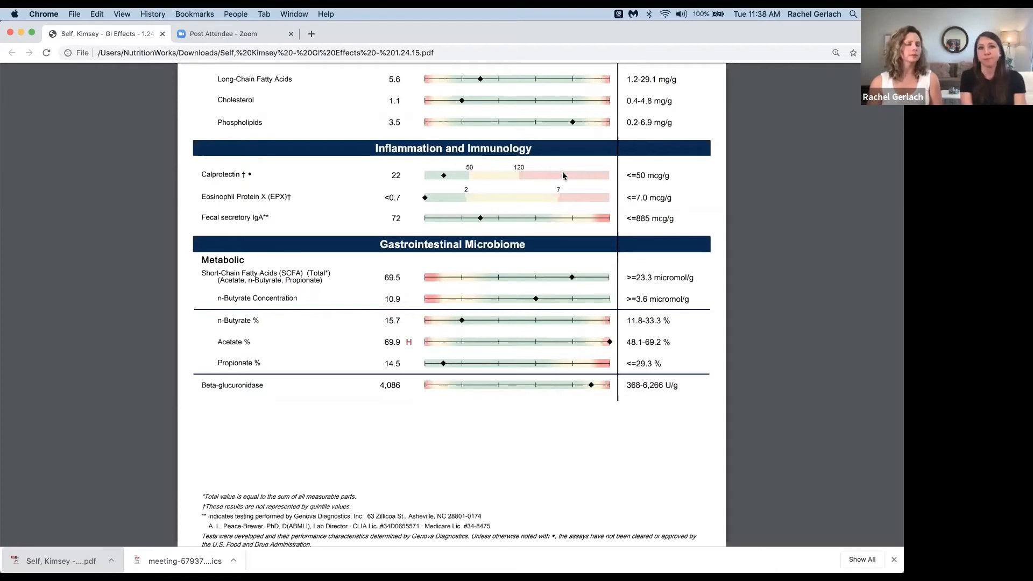
pyautogui.moveTo(572, 196)
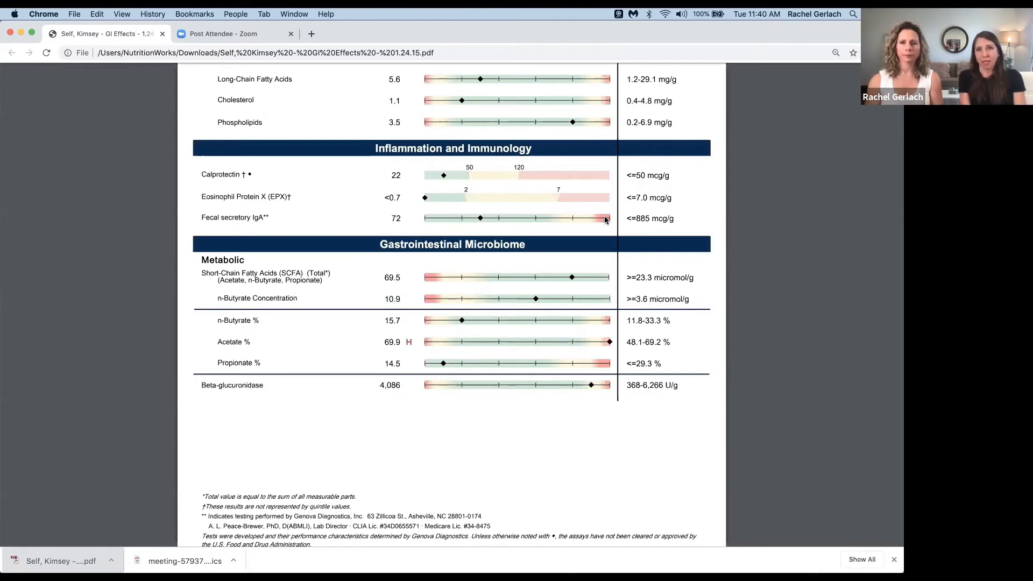
pyautogui.moveTo(235, 228)
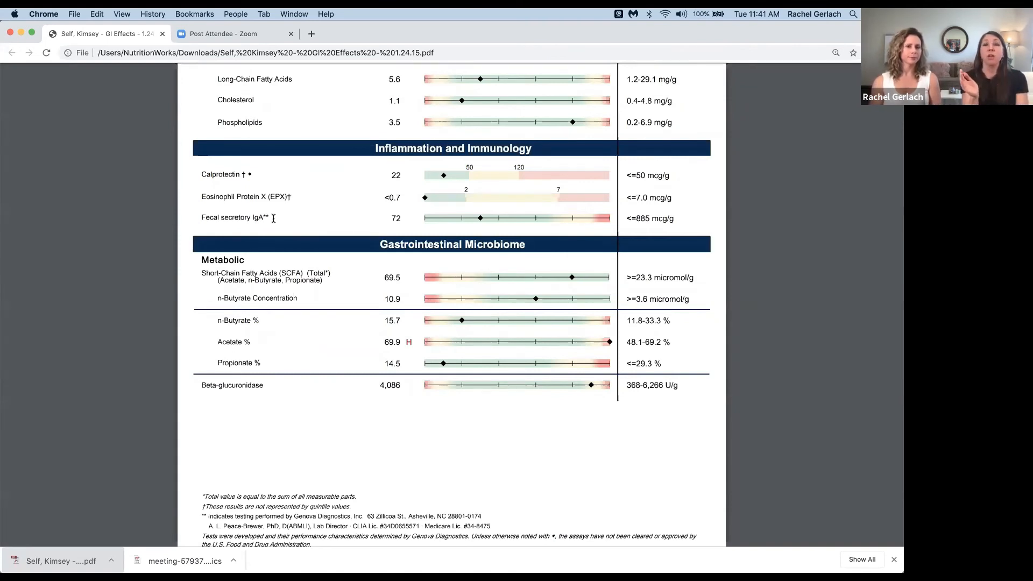
pyautogui.moveTo(438, 223)
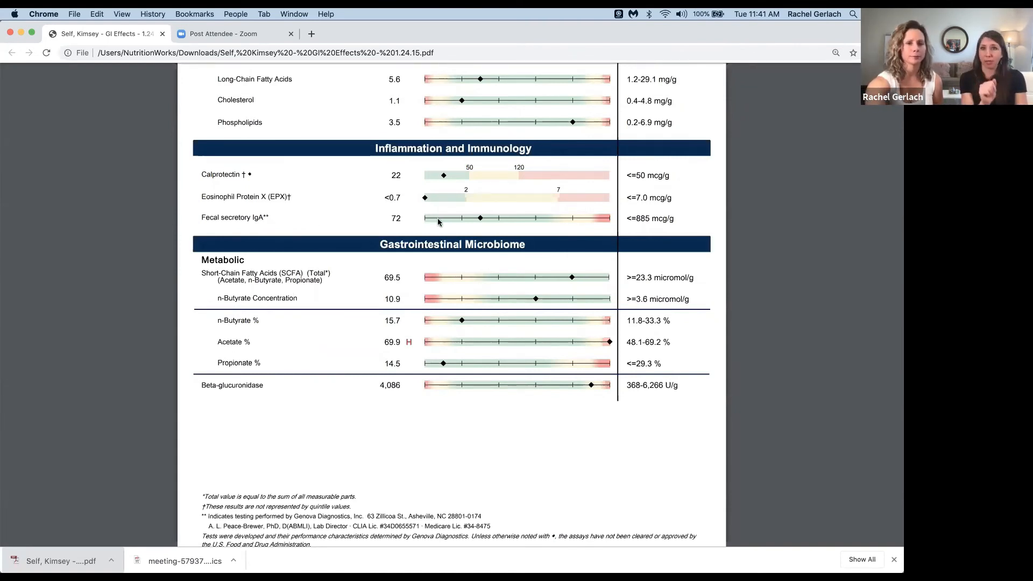
pyautogui.moveTo(425, 220)
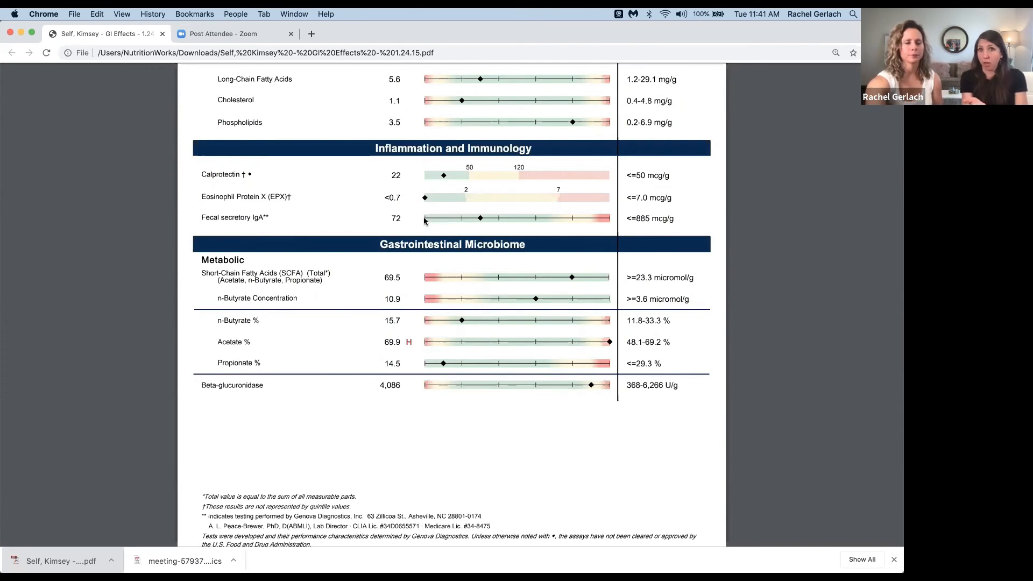